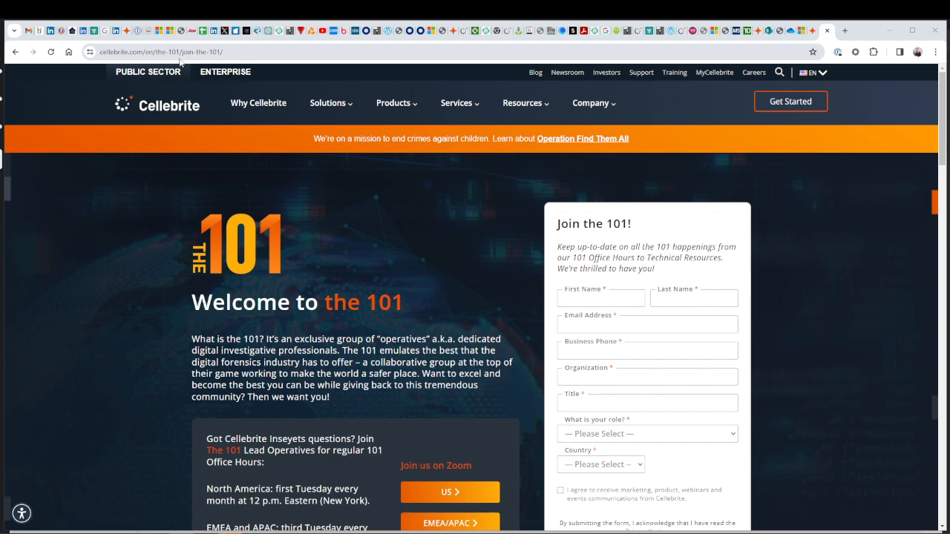
{"action": "scroll", "scroll_direction": "down", "scroll_amount": 3}
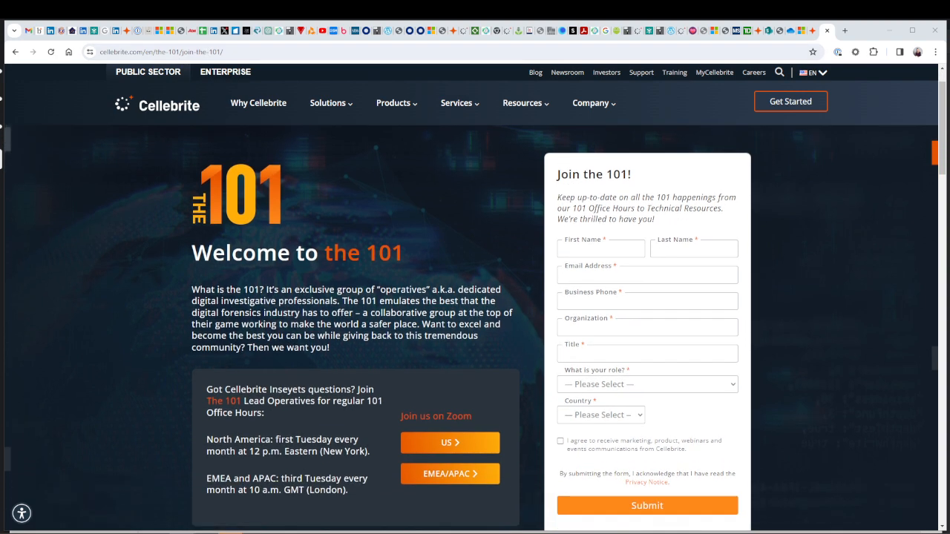
{"action": "scroll", "scroll_direction": "down", "scroll_amount": 3}
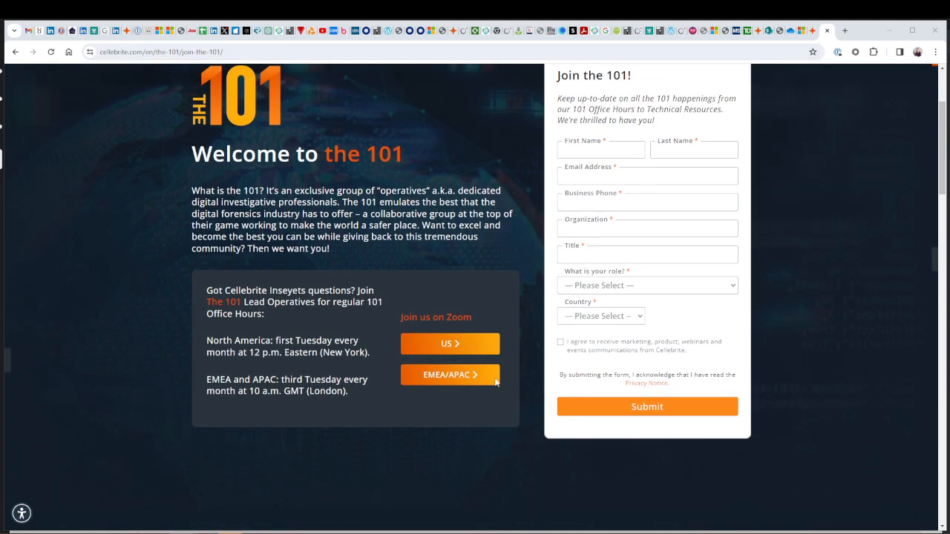
{"action": "mouse_move", "coordinate": [675, 415]}
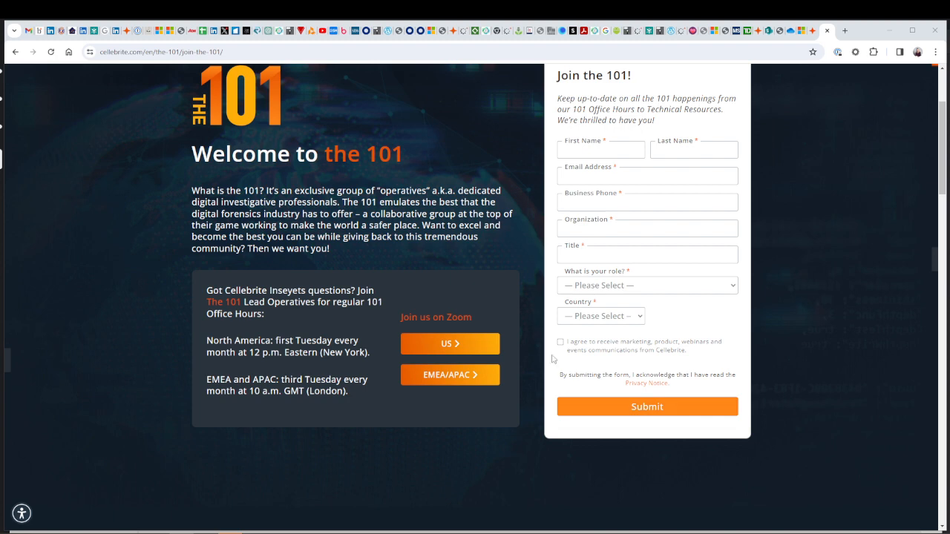
{"action": "mouse_move", "coordinate": [175, 359]}
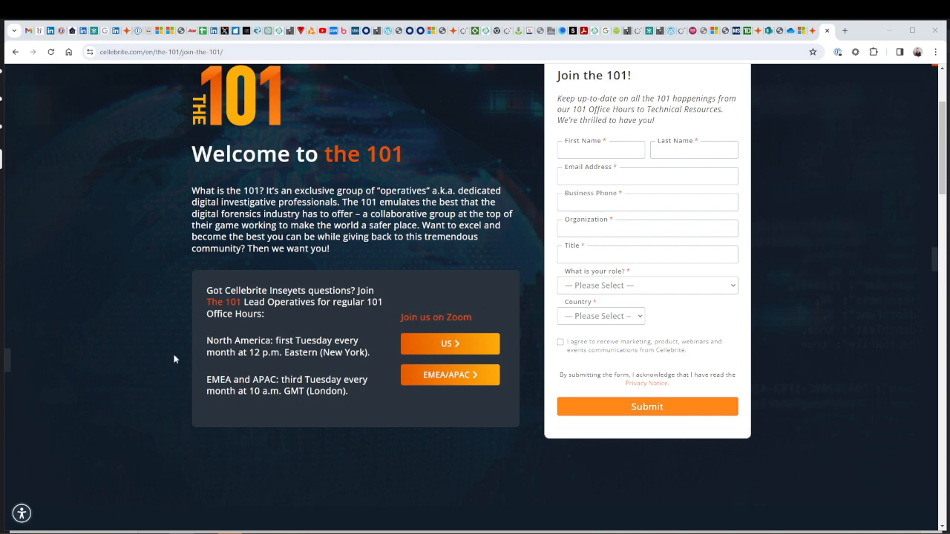
{"action": "mouse_move", "coordinate": [322, 338]}
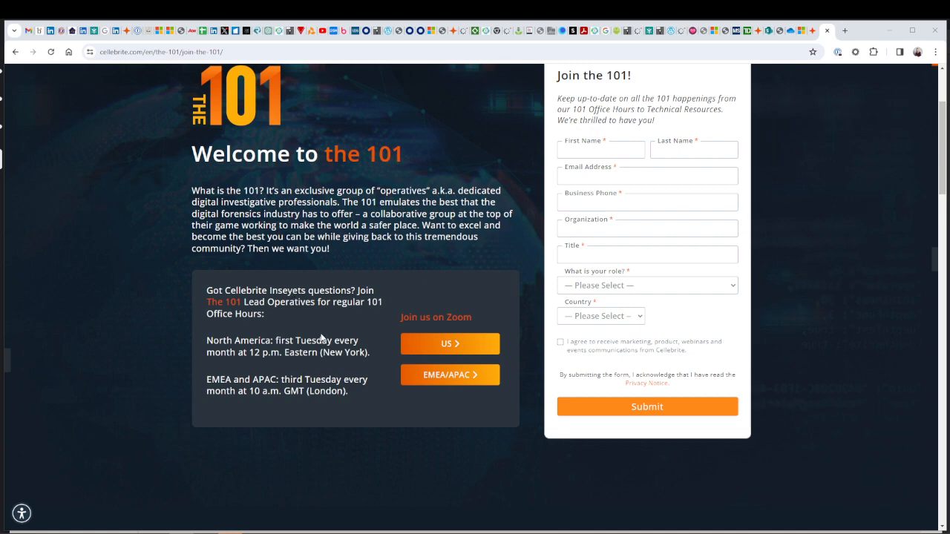
{"action": "mouse_move", "coordinate": [322, 341]}
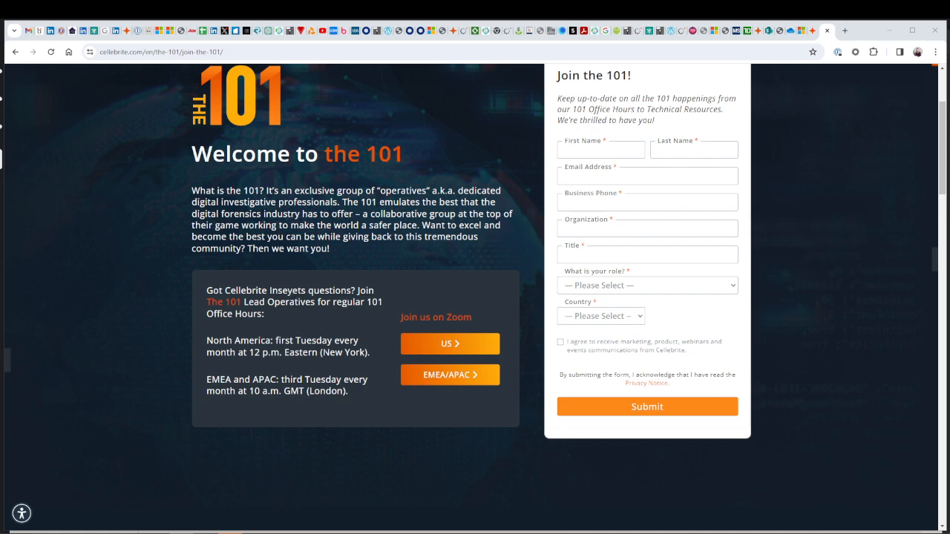